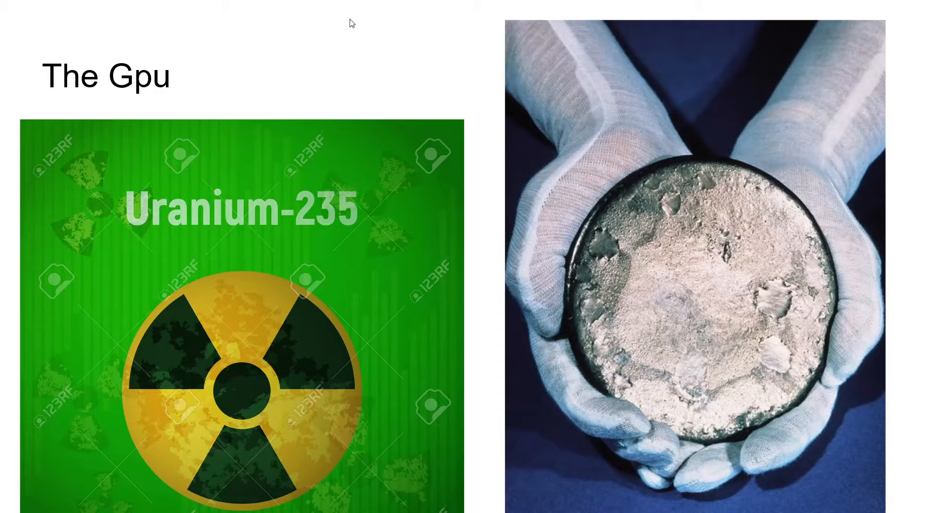
pyautogui.moveTo(574, 193)
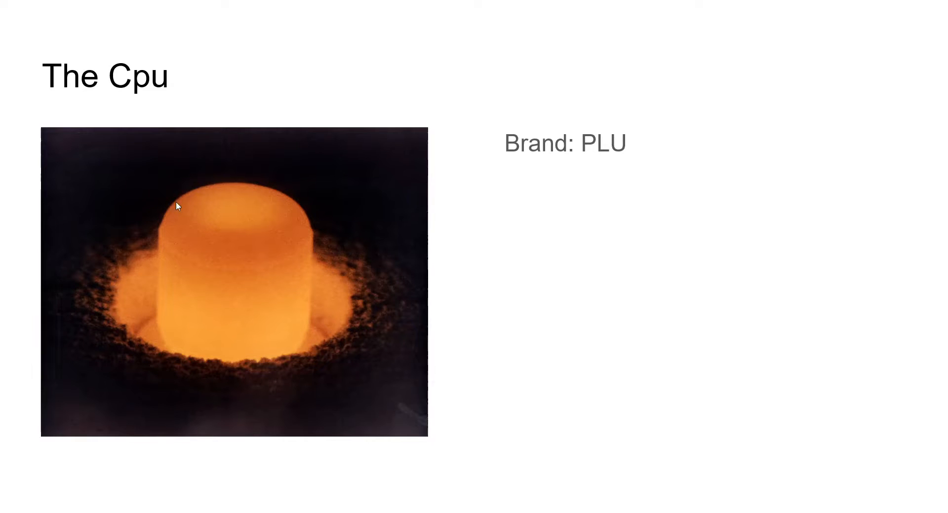
pyautogui.moveTo(233, 196)
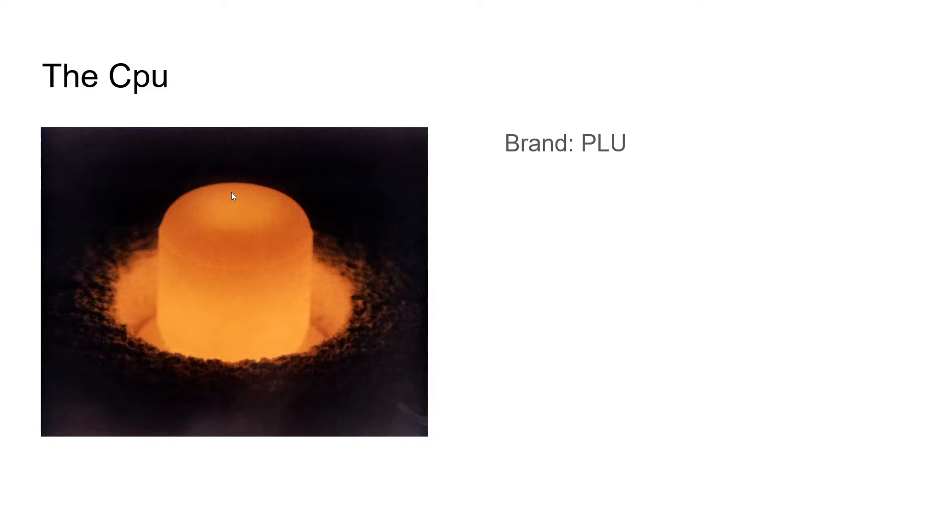